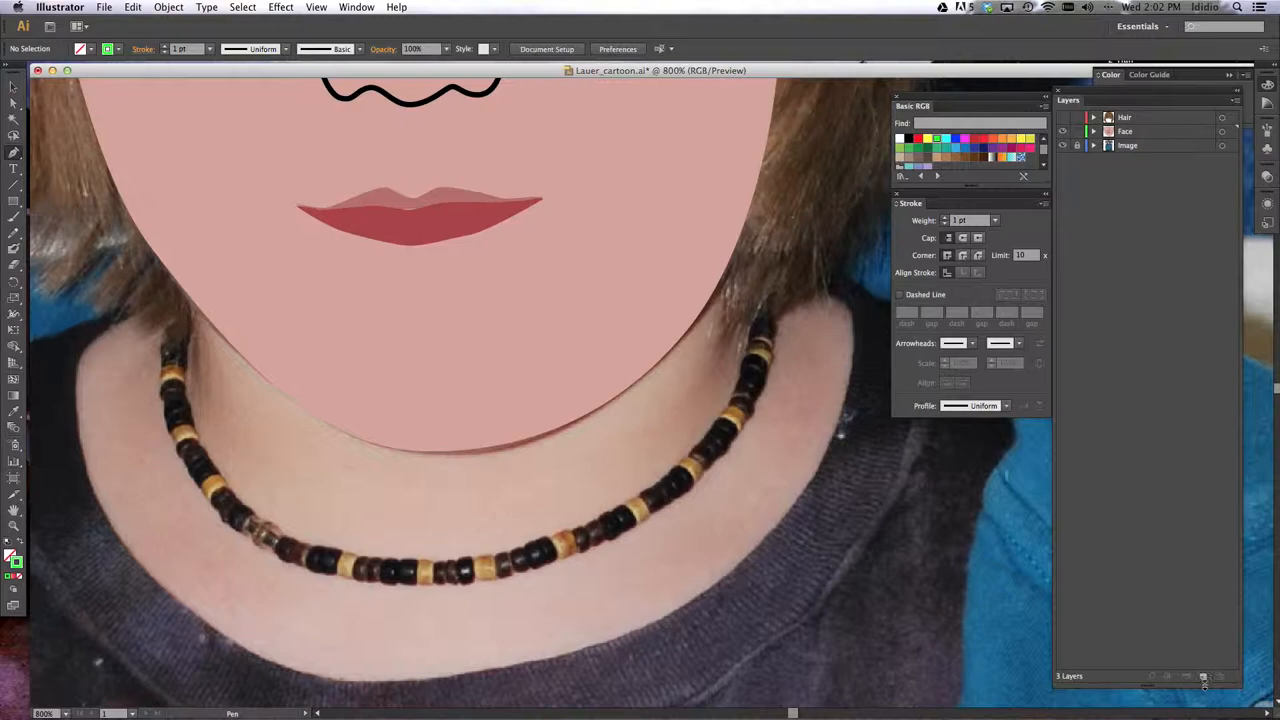
# Step: Create a Neck layer below Face and hide the Hair and Face layers
pyautogui.click(1208, 676)
pyautogui.write('Neck')
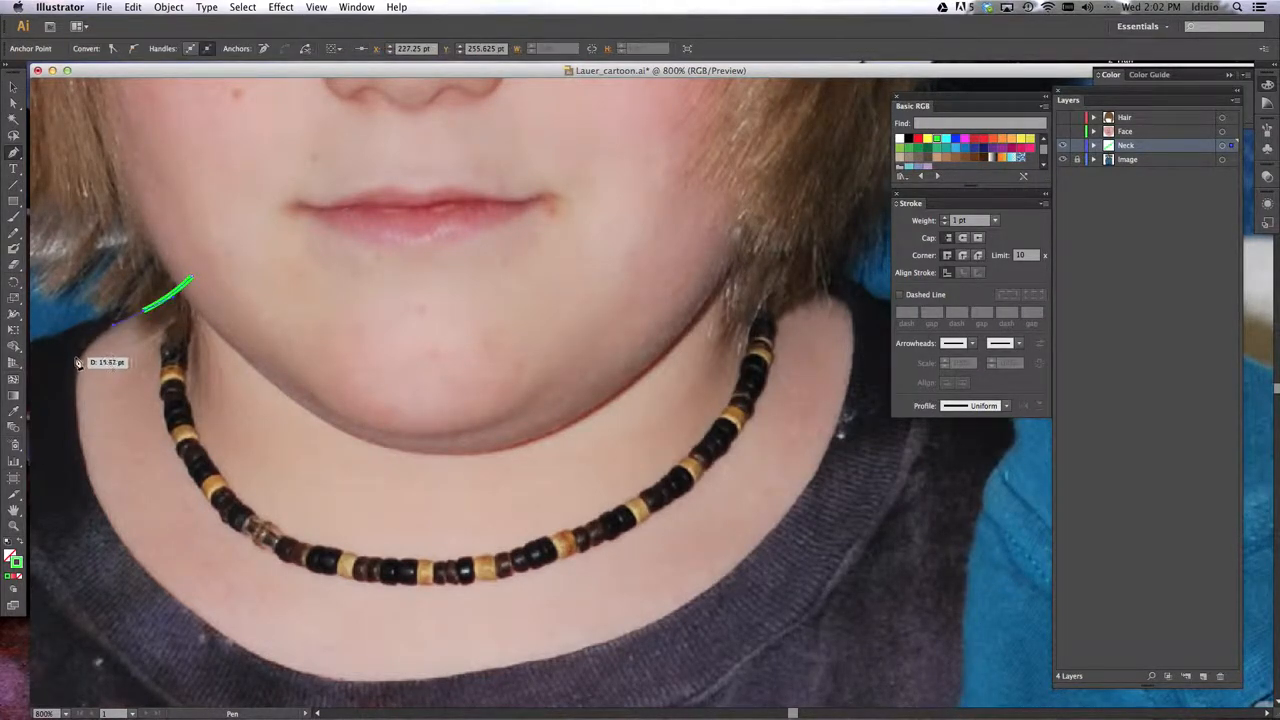
# Step: Pen-trace the neck outline down the left side and across toward the collar
pyautogui.moveTo(80, 356); pyautogui.dragTo(138, 540)
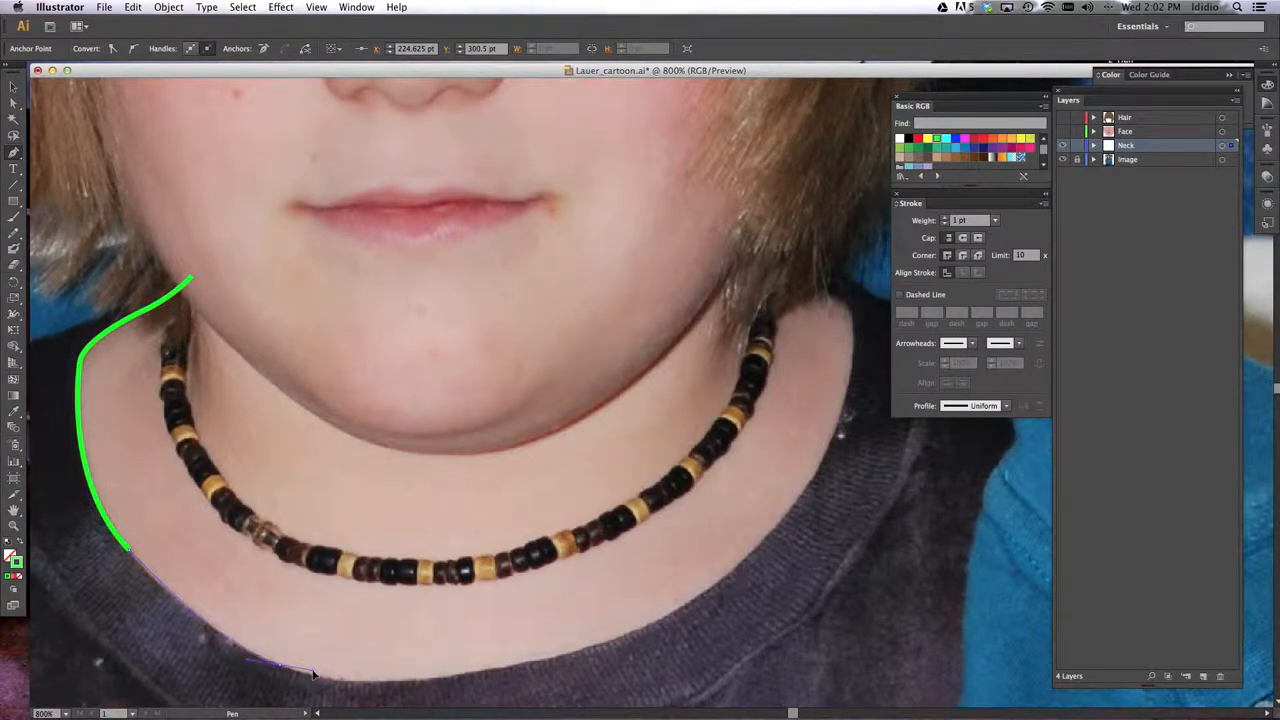
pyautogui.click(500, 692)
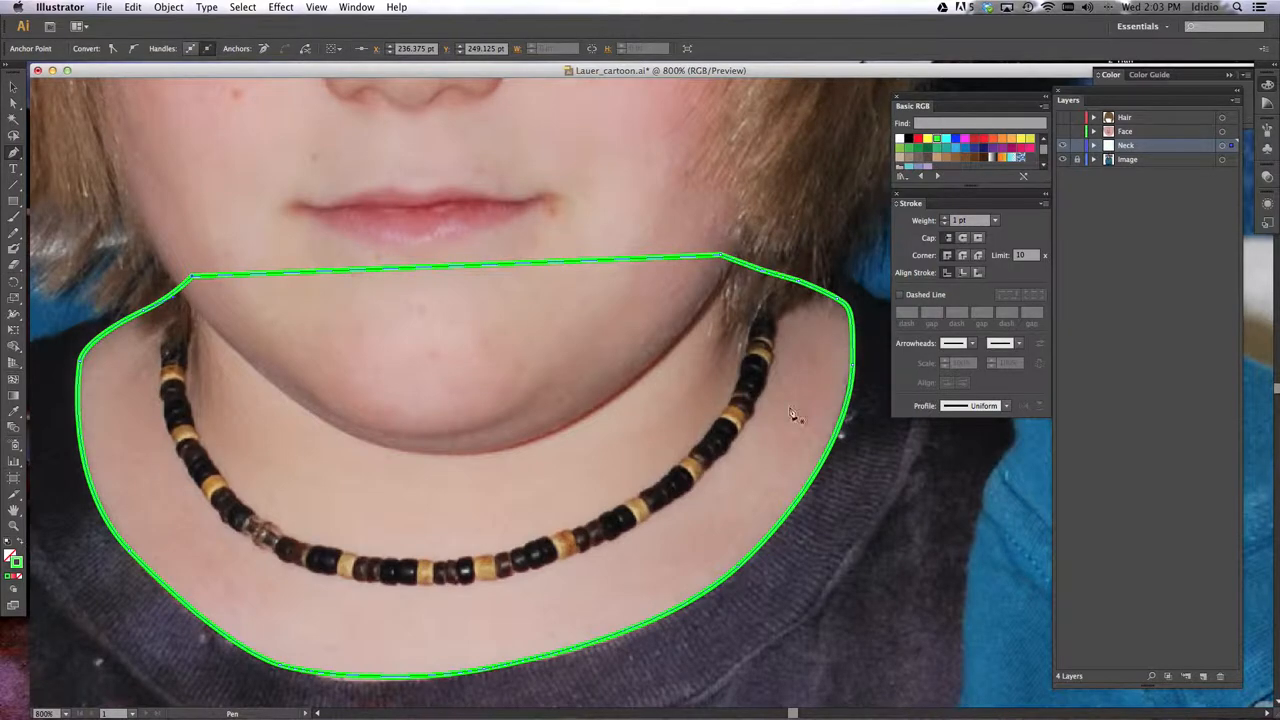
pyautogui.moveTo(464, 364)
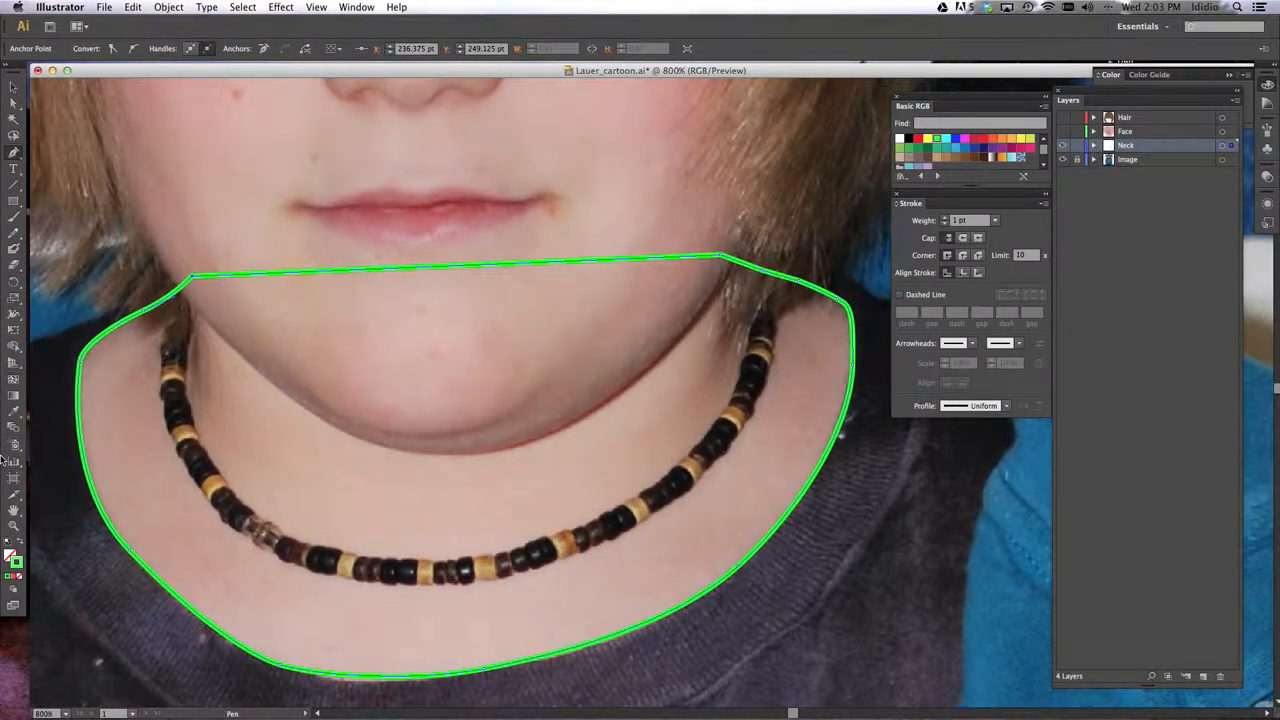
pyautogui.moveTo(12, 418)
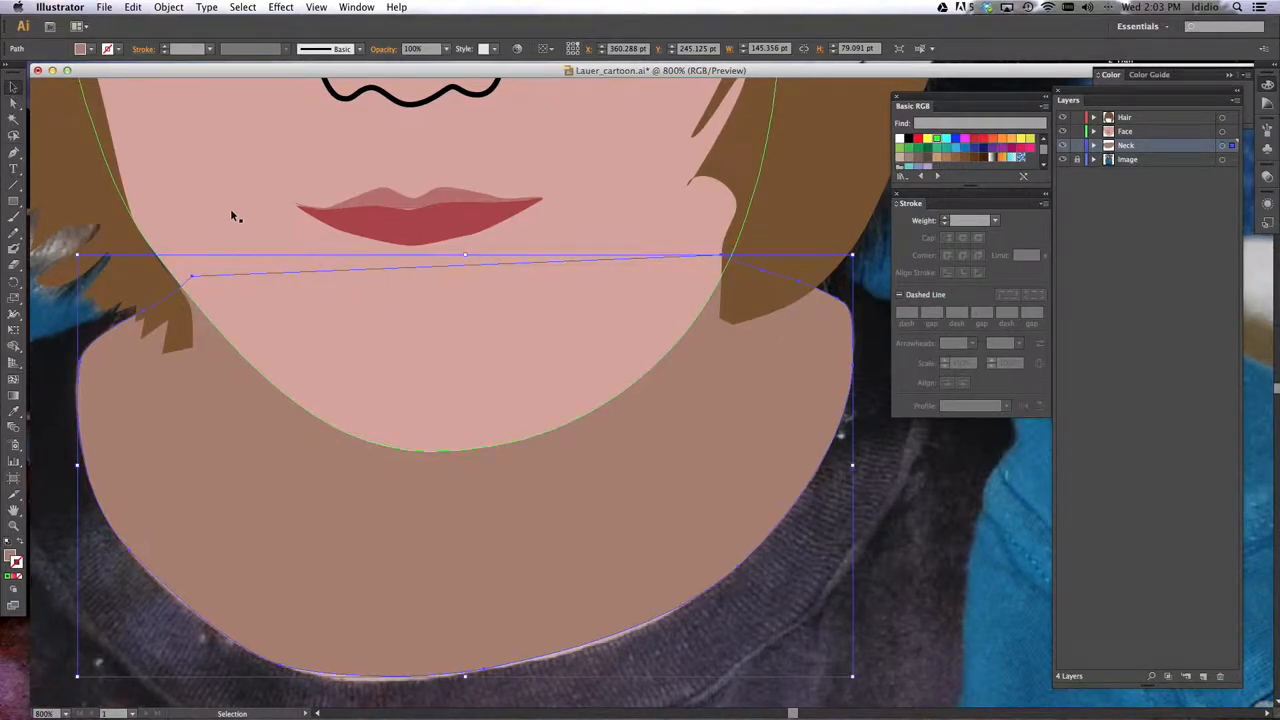
pyautogui.moveTo(212, 160)
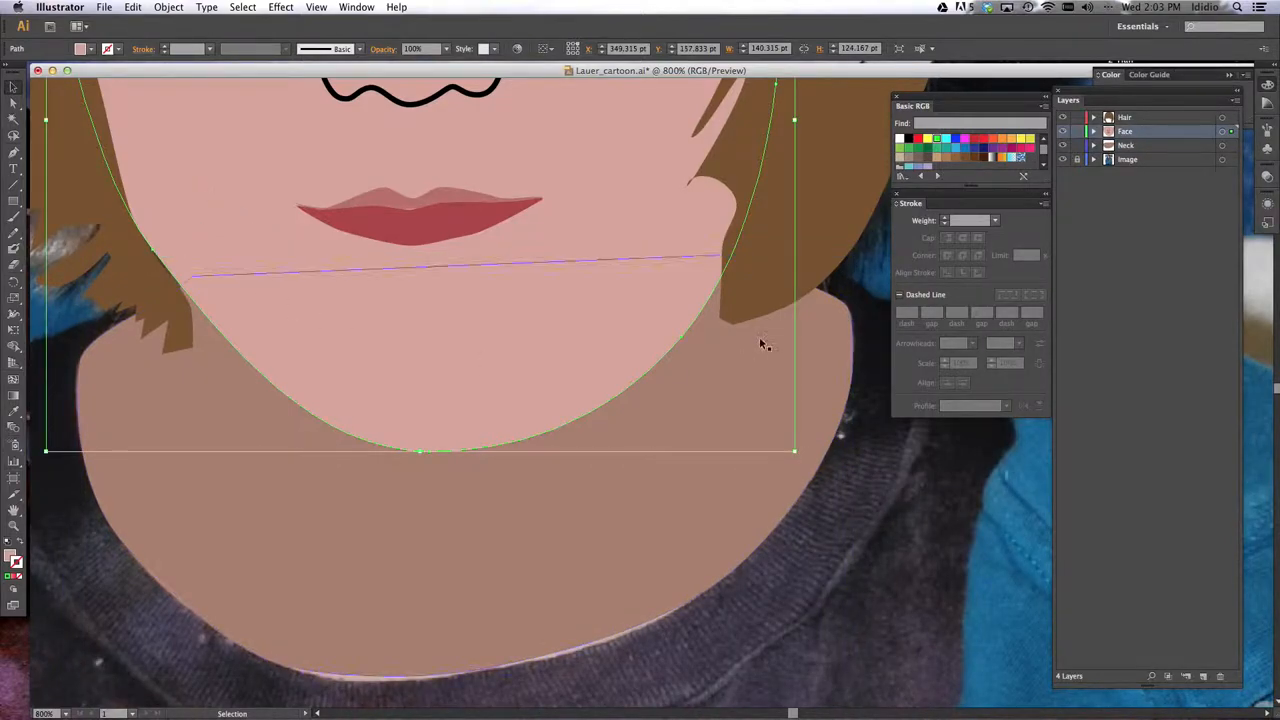
pyautogui.moveTo(222, 468)
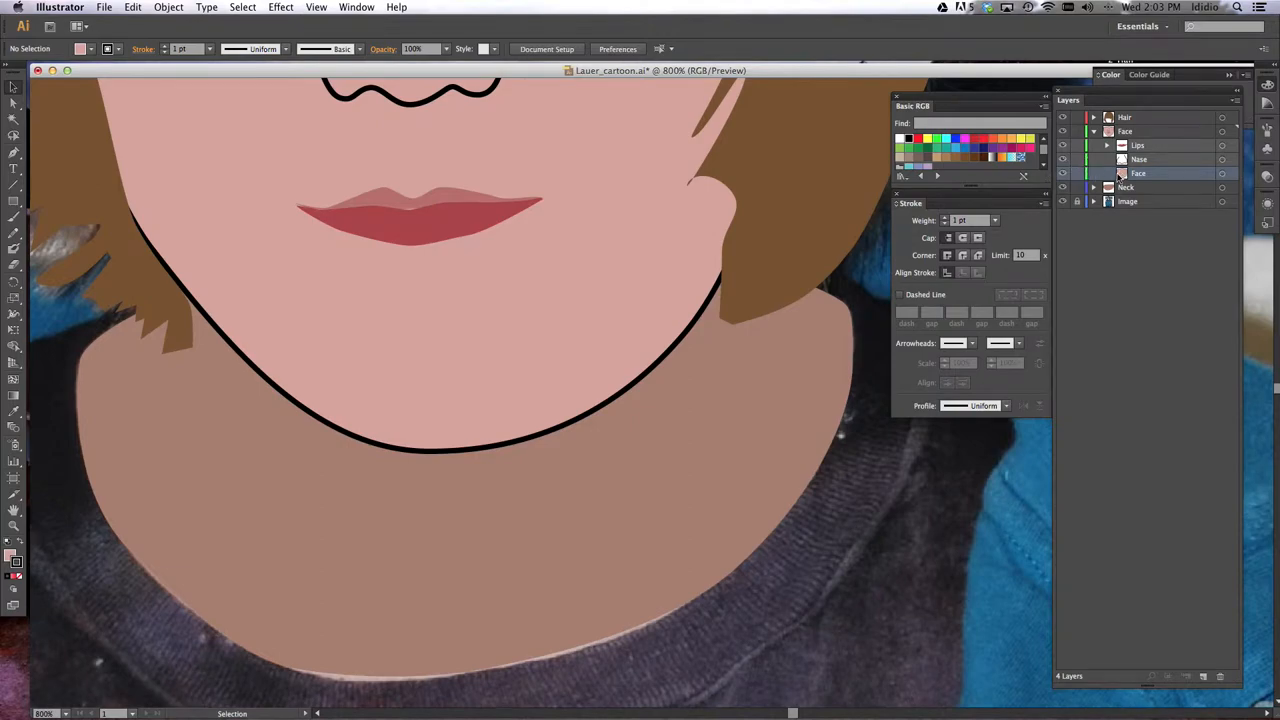
# Step: Collapse the Face layer in the Layers panel and scroll the artboard down
pyautogui.click(1124, 188)
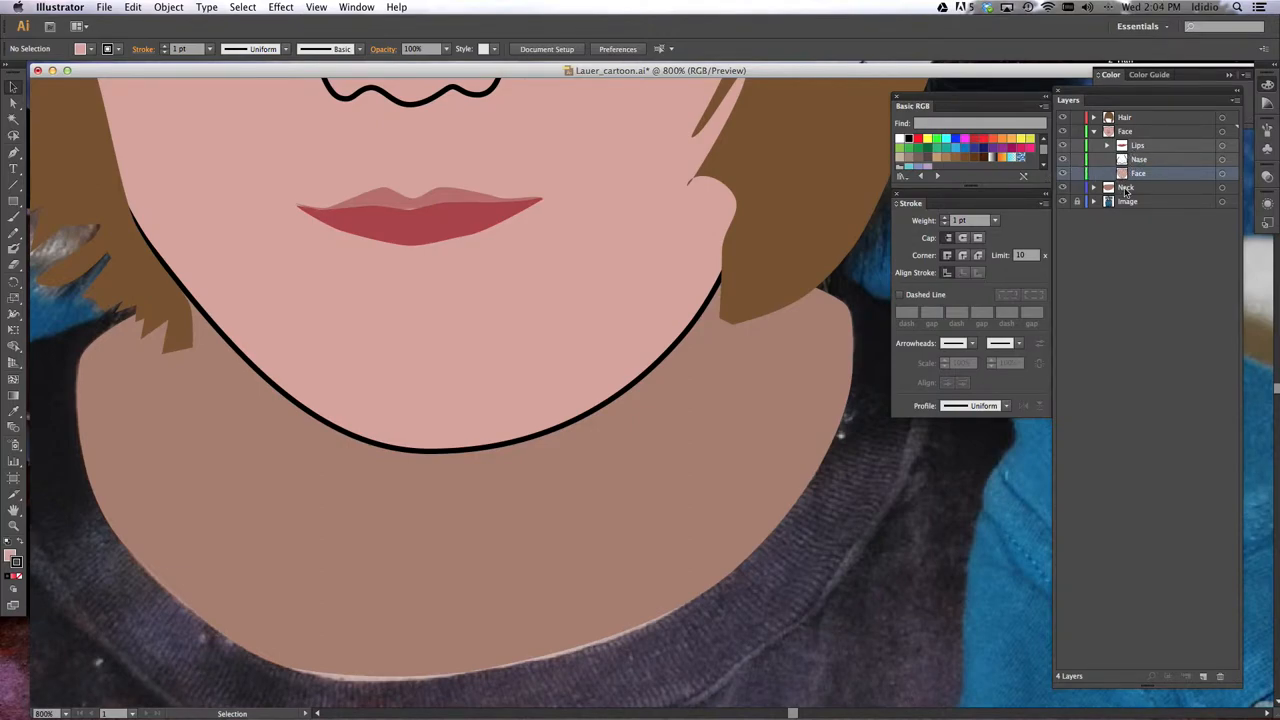
pyautogui.click(1086, 132)
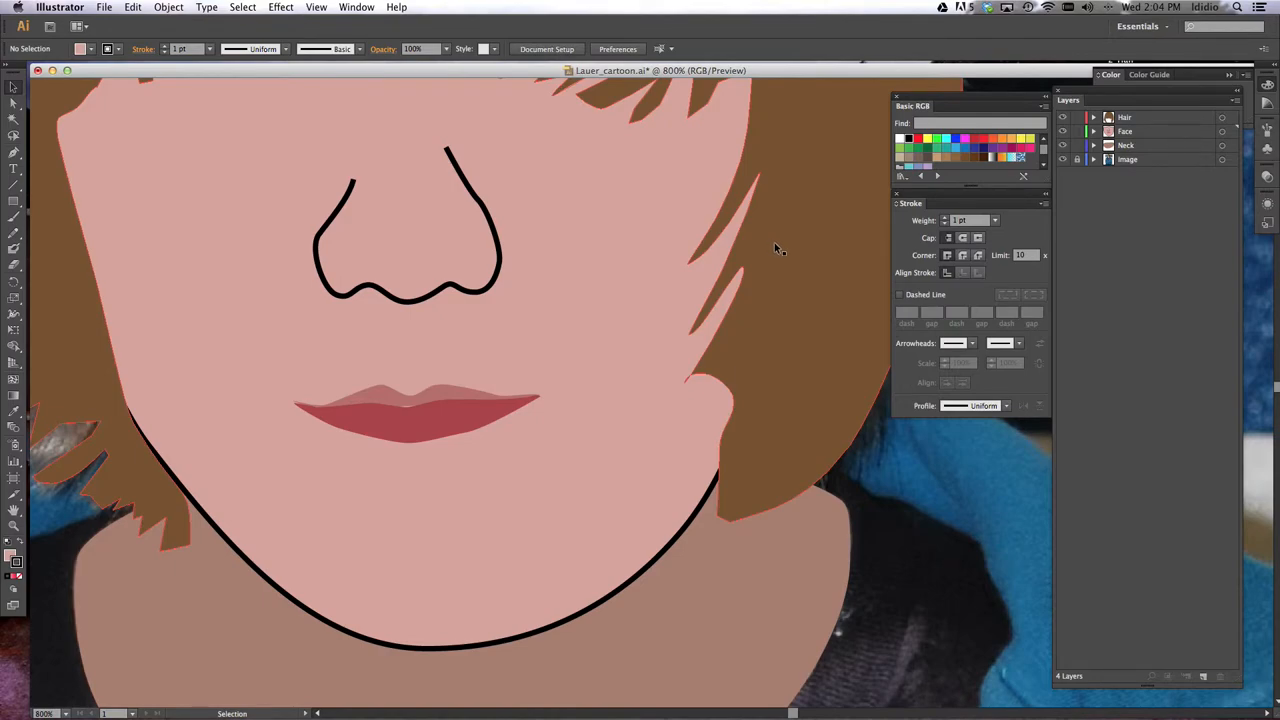
pyautogui.scroll(-3)
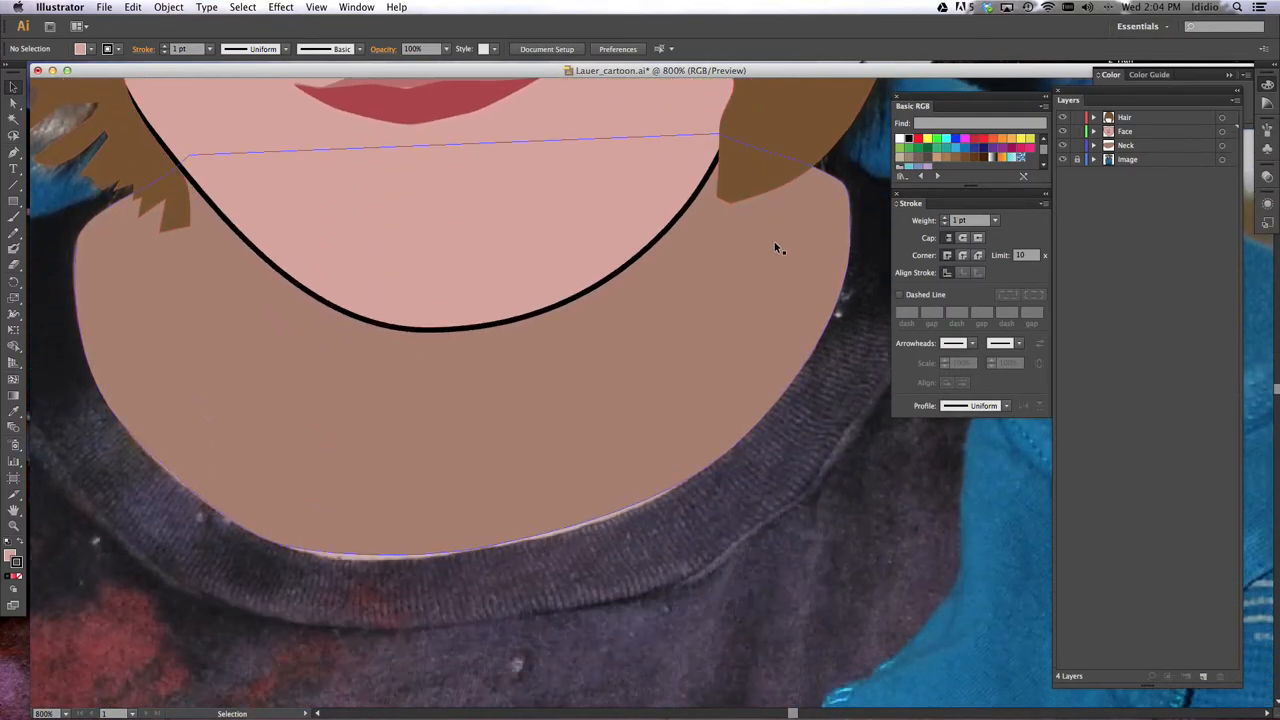